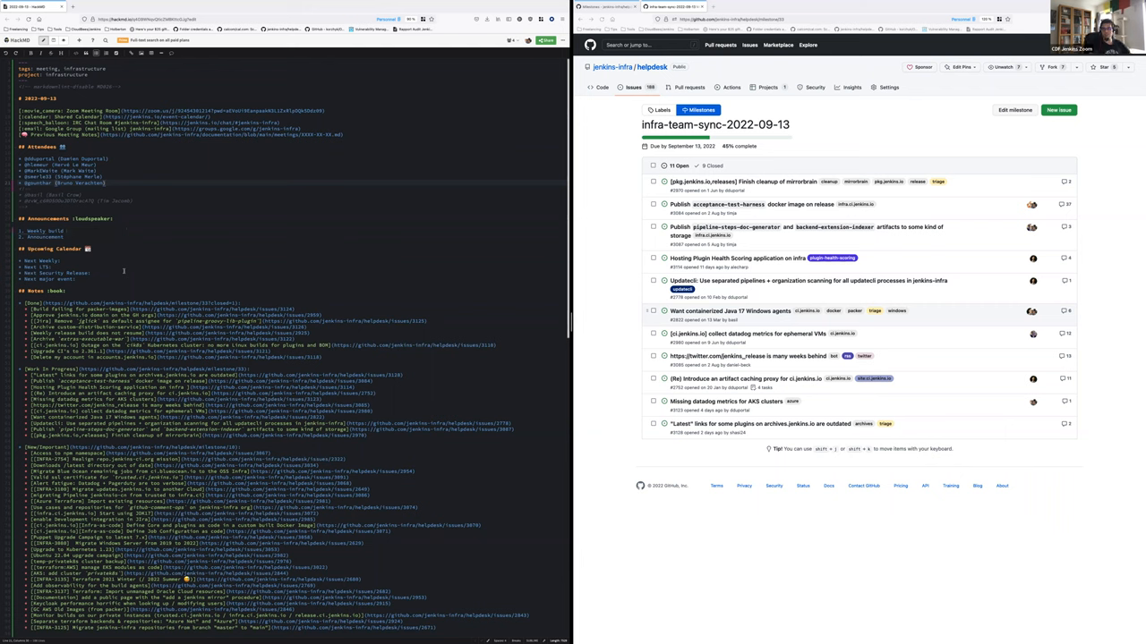
Step: Append 'completed.' to the end of the notes item to mark it done
{"action": "type", "text": "completed."}
{"action": "type", "text": "2. 2.368 released, changelog visible, Docker pu"}
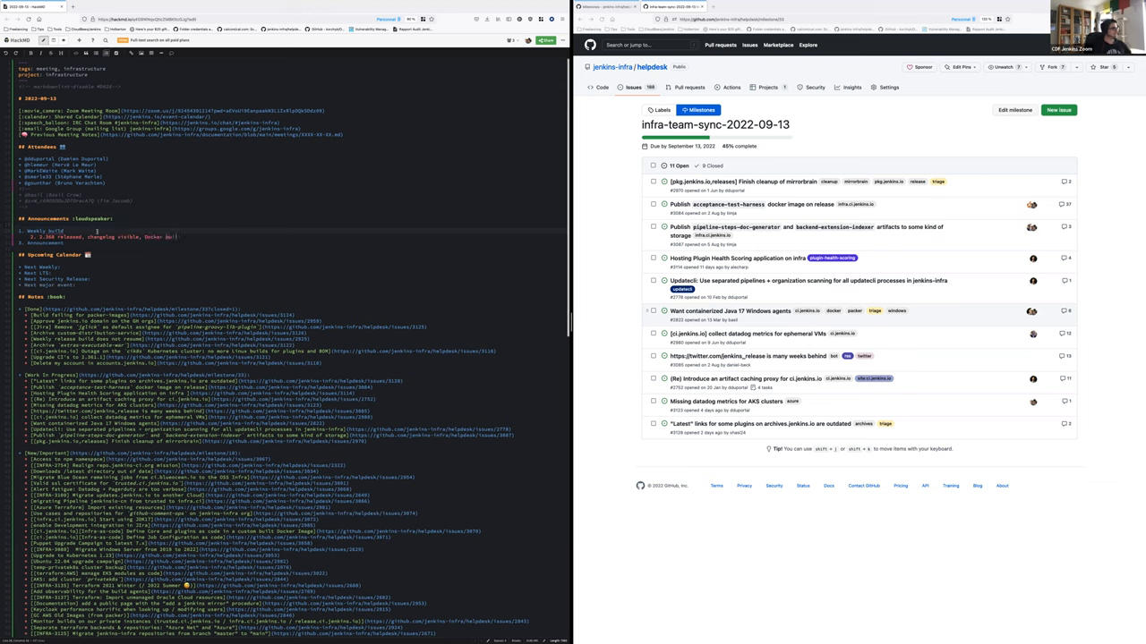
{"action": "type", "text": "running"}
{"action": "type", "text": " Next week, as usual"}
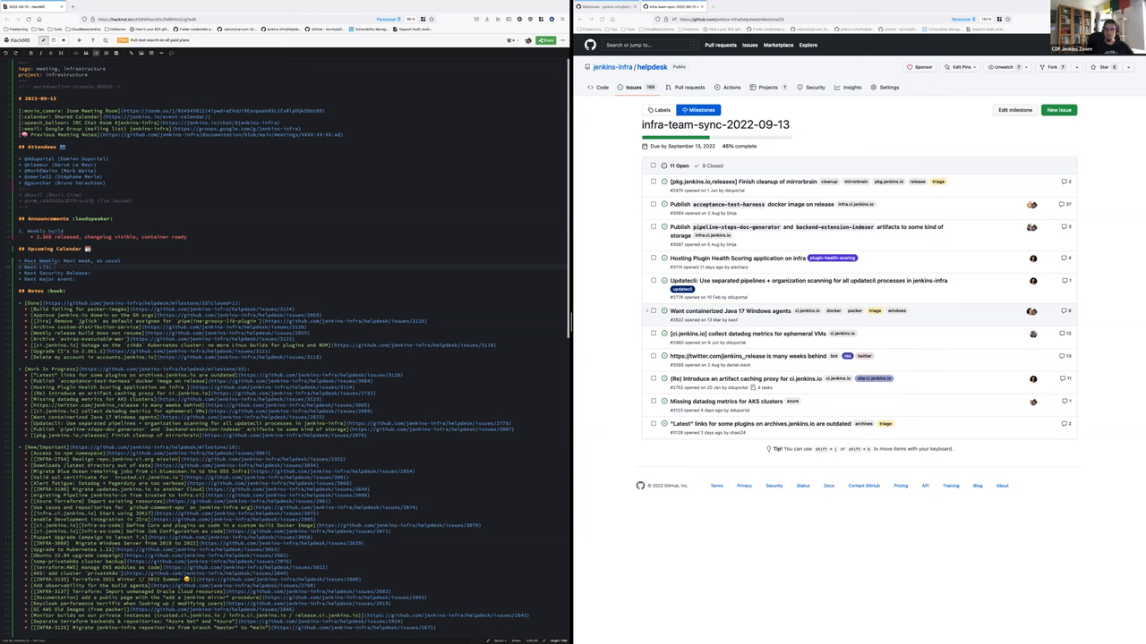
{"action": "mouse_move", "coordinate": [745, 570]}
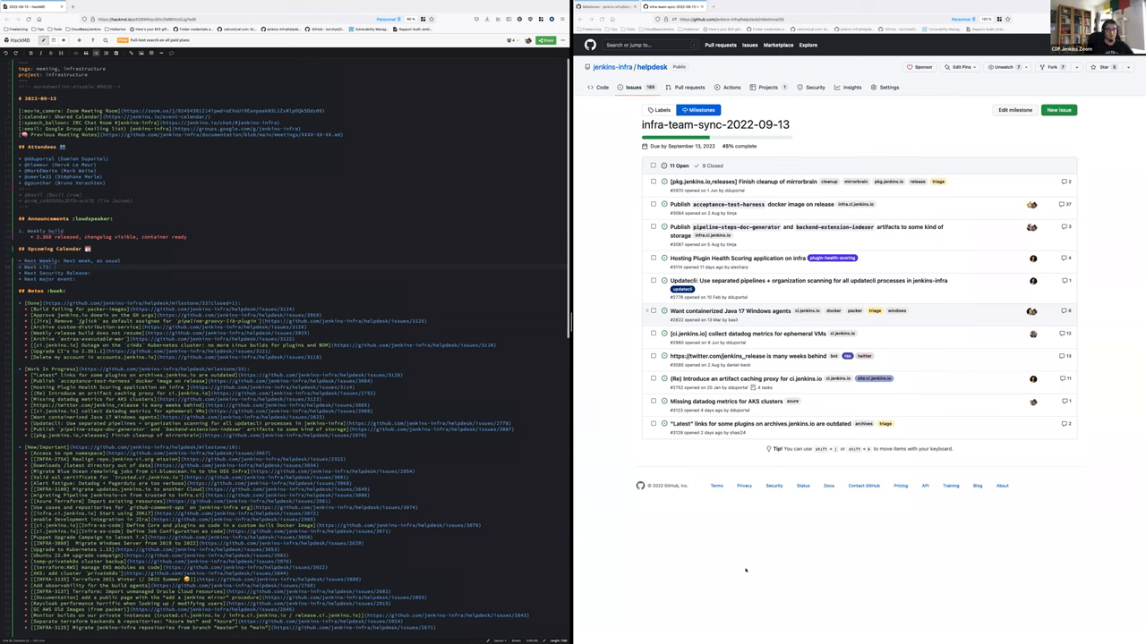
Step: Switch the browser window to a tab with Google results for 'jenkins LTS'
{"action": "left_click", "coordinate": [741, 7]}
{"action": "type", "text": " - October 5th (Kris Stern is release lead)"}
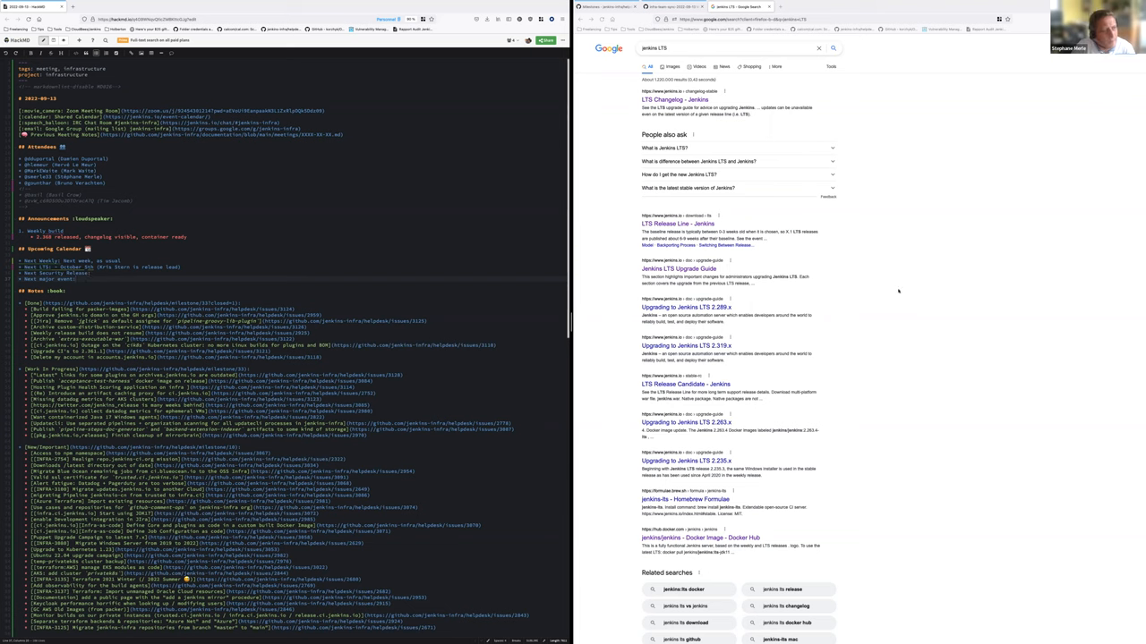
Step: Focus the browser to read the Jenkins LTS results before adding an Upcoming Calendar entry
{"action": "left_click", "coordinate": [743, 17]}
{"action": "type", "text": "- DevOps World in 2 weeks: jenkins infra meeting"}
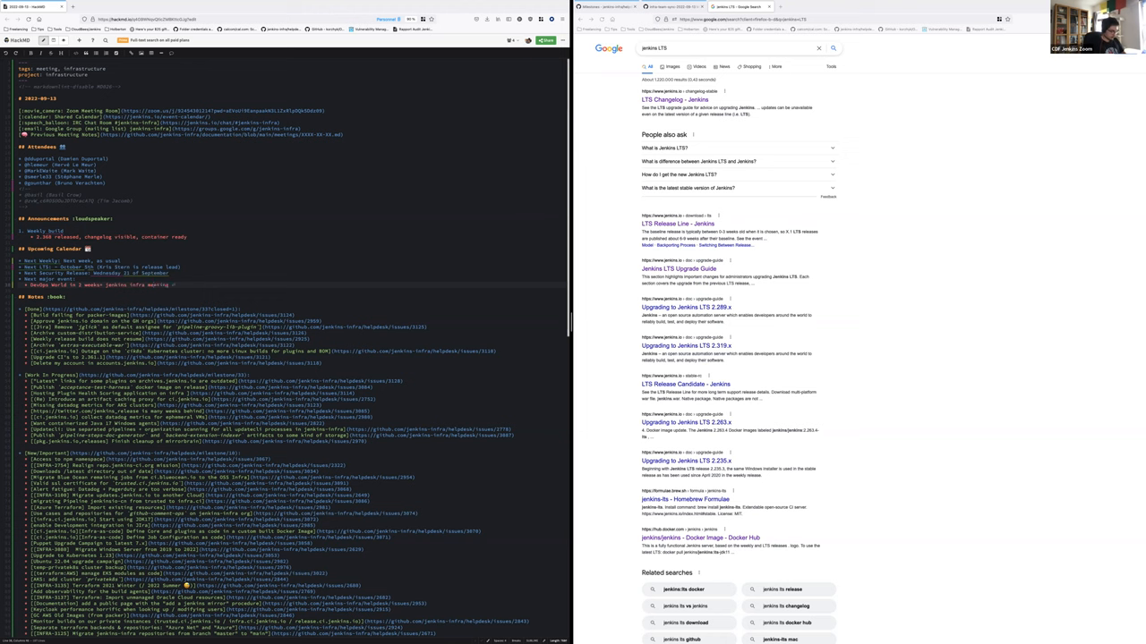
Step: Add 'cancelled' to the meeting line under Upcoming Calendar in the notes
{"action": "type", "text": "cancelled (27th of September) - @damien to remove the invitation from calendar"}
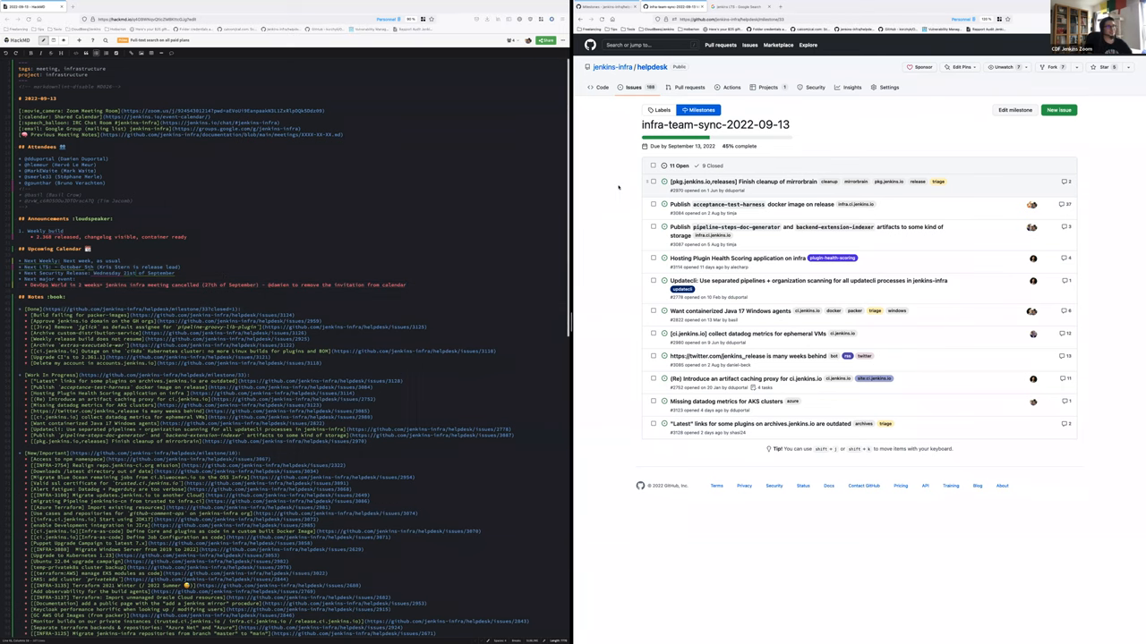
Step: Load the open issues list of the infra-team-sync-2022-09-13 milestone in GitHub
{"action": "left_click", "coordinate": [713, 165]}
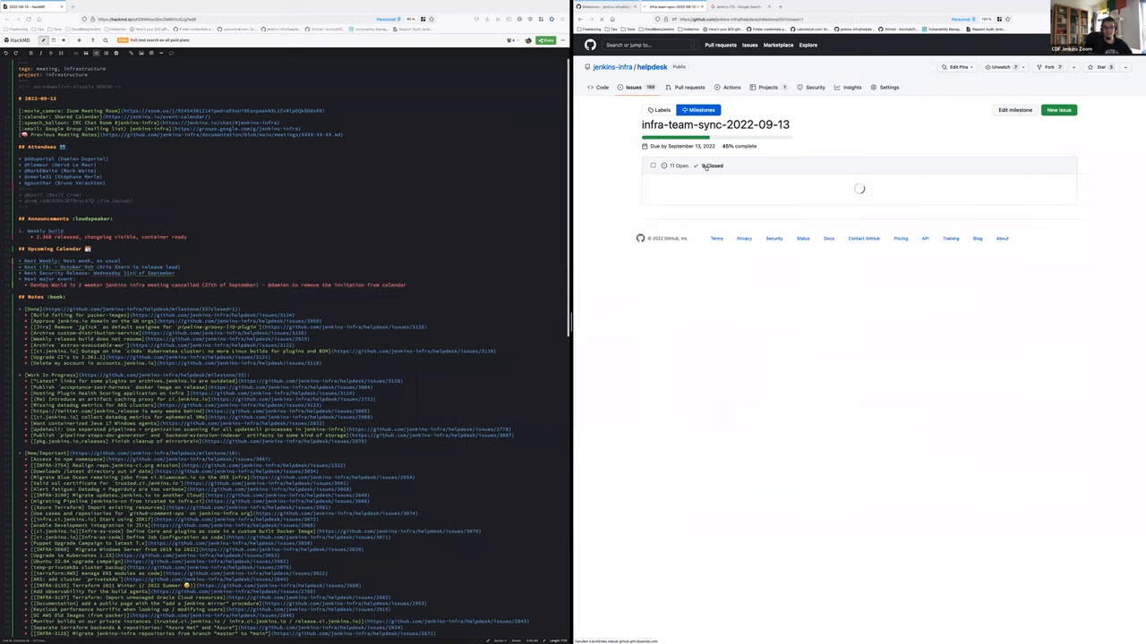
{"action": "left_click", "coordinate": [712, 165]}
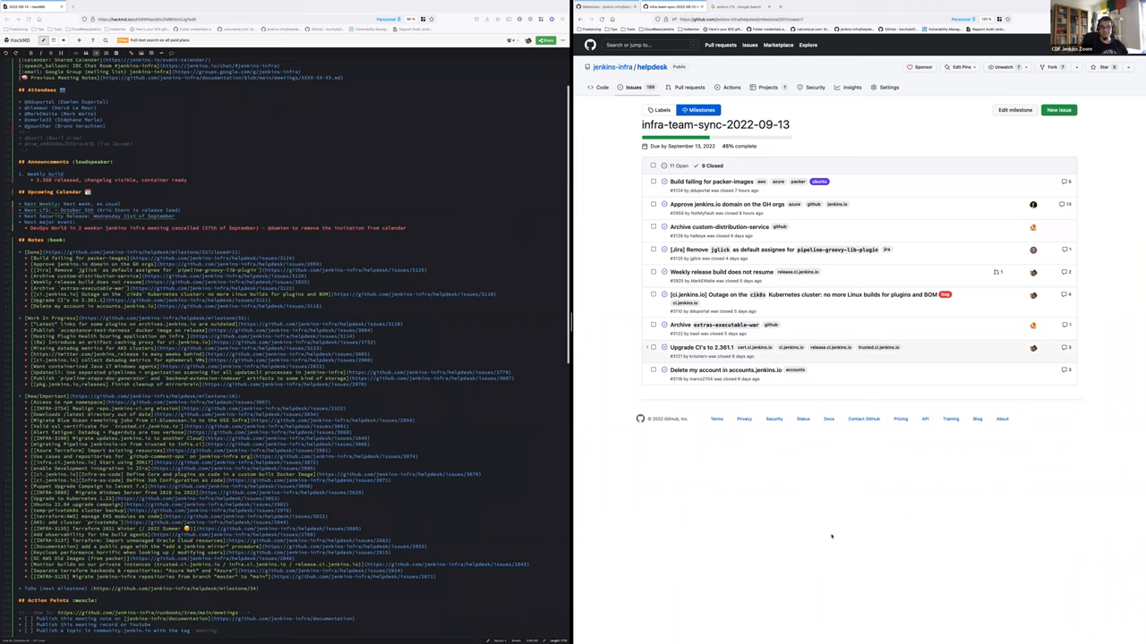
{"action": "mouse_move", "coordinate": [795, 446]}
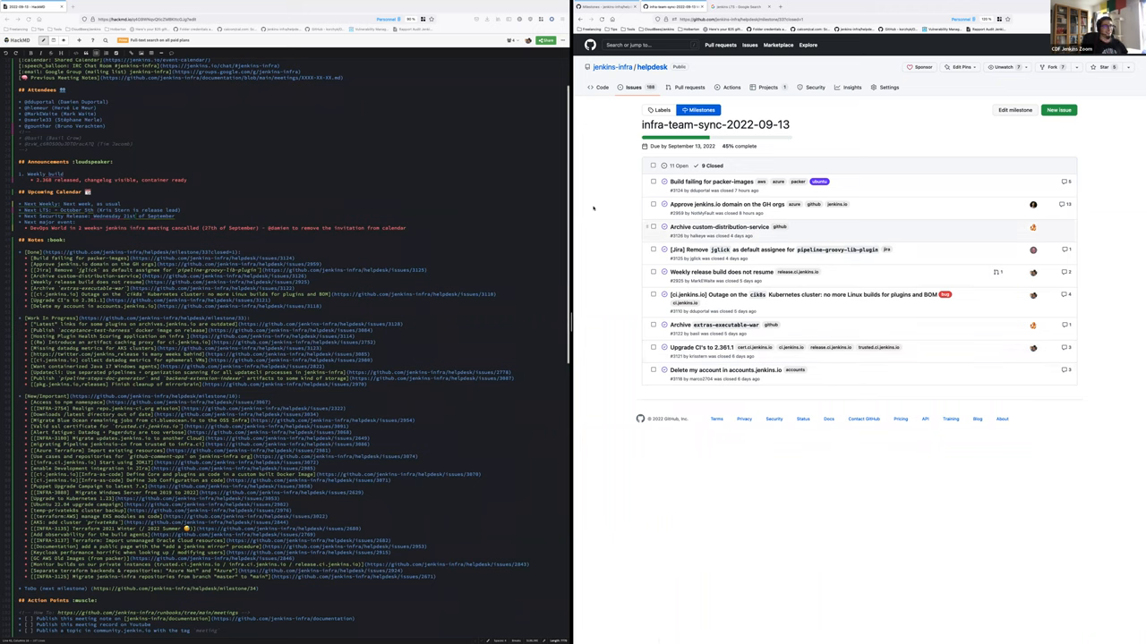
{"action": "mouse_move", "coordinate": [713, 183]}
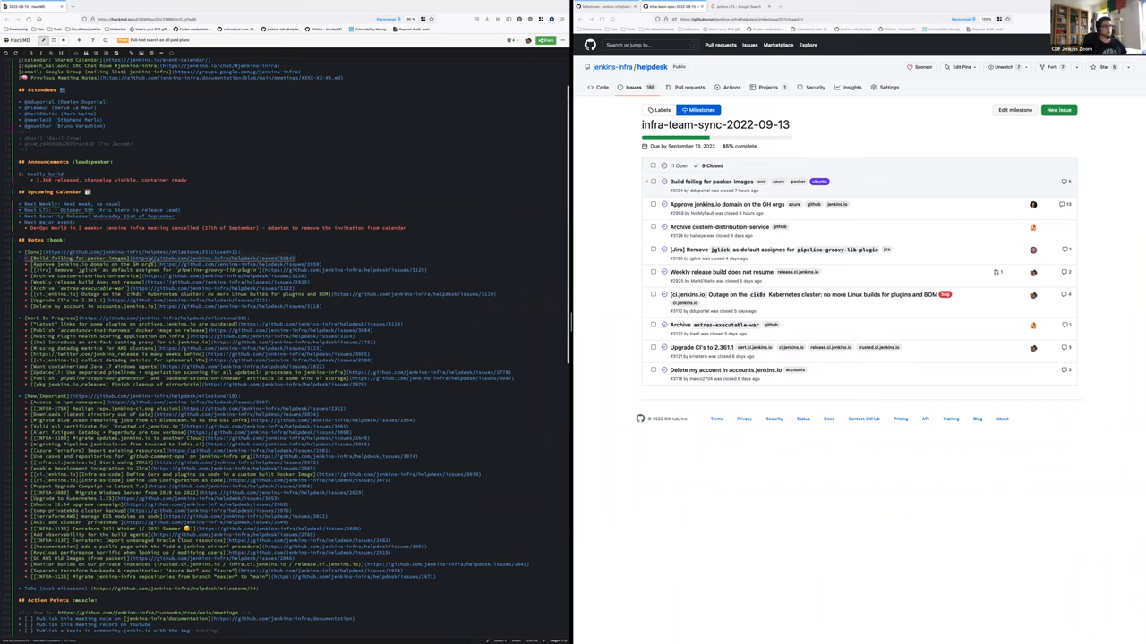
{"action": "mouse_move", "coordinate": [605, 172]}
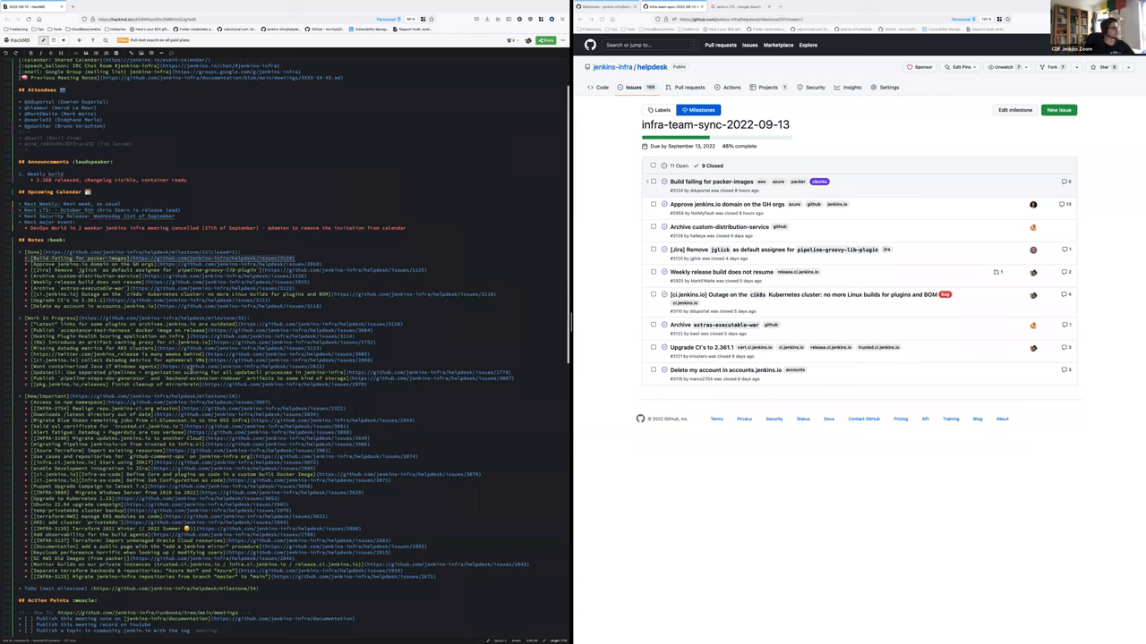
{"action": "mouse_move", "coordinate": [927, 219]}
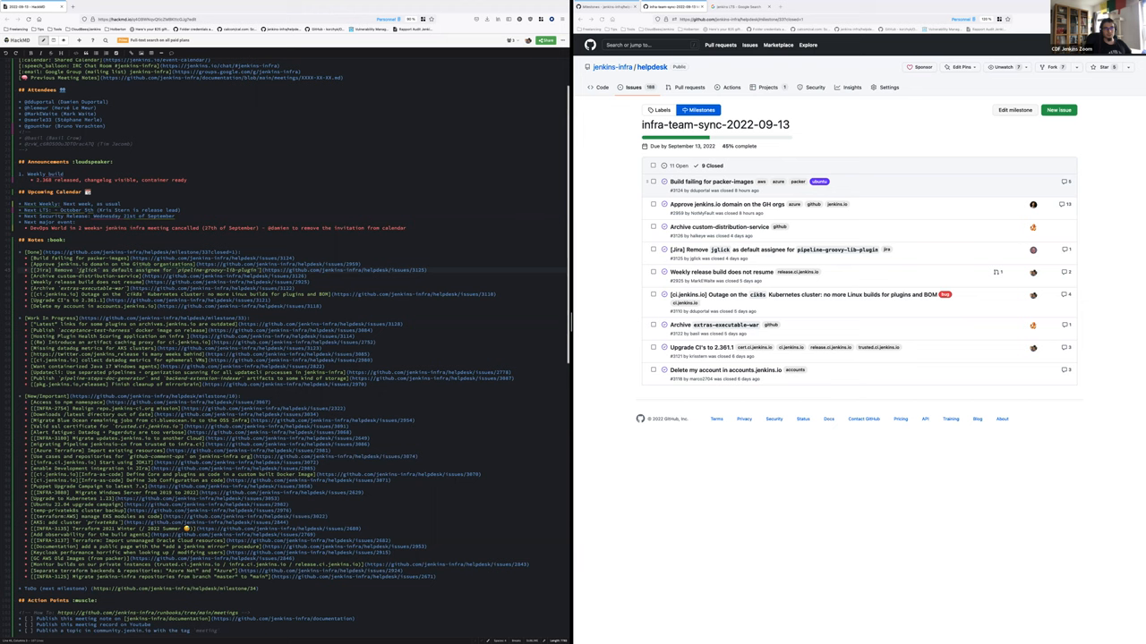
{"action": "mouse_move", "coordinate": [780, 566]}
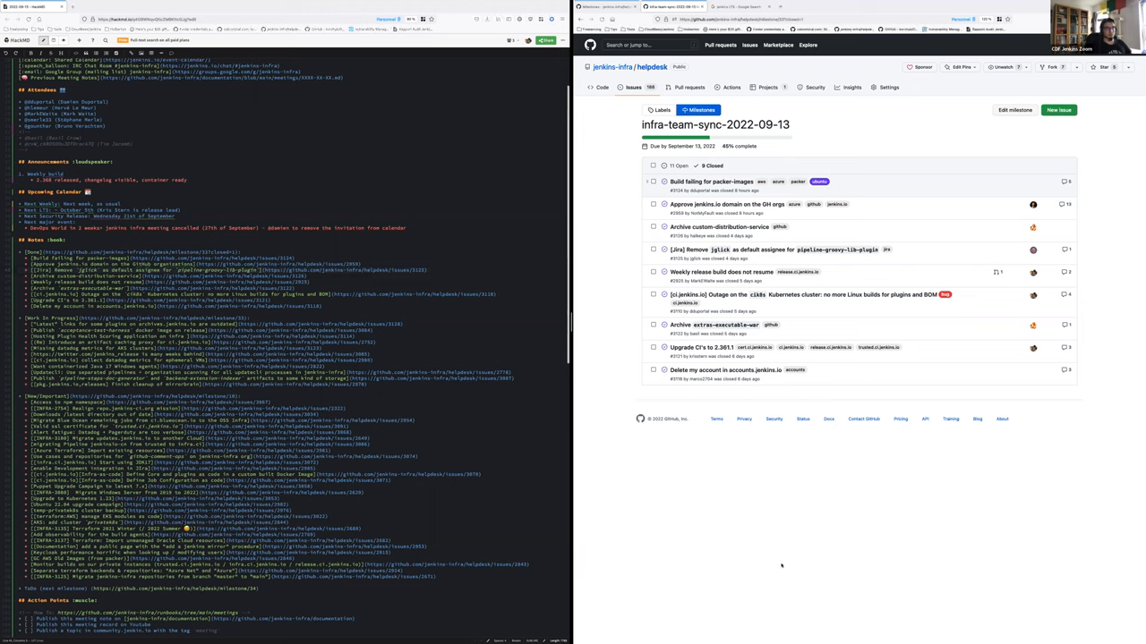
{"action": "mouse_move", "coordinate": [777, 250]}
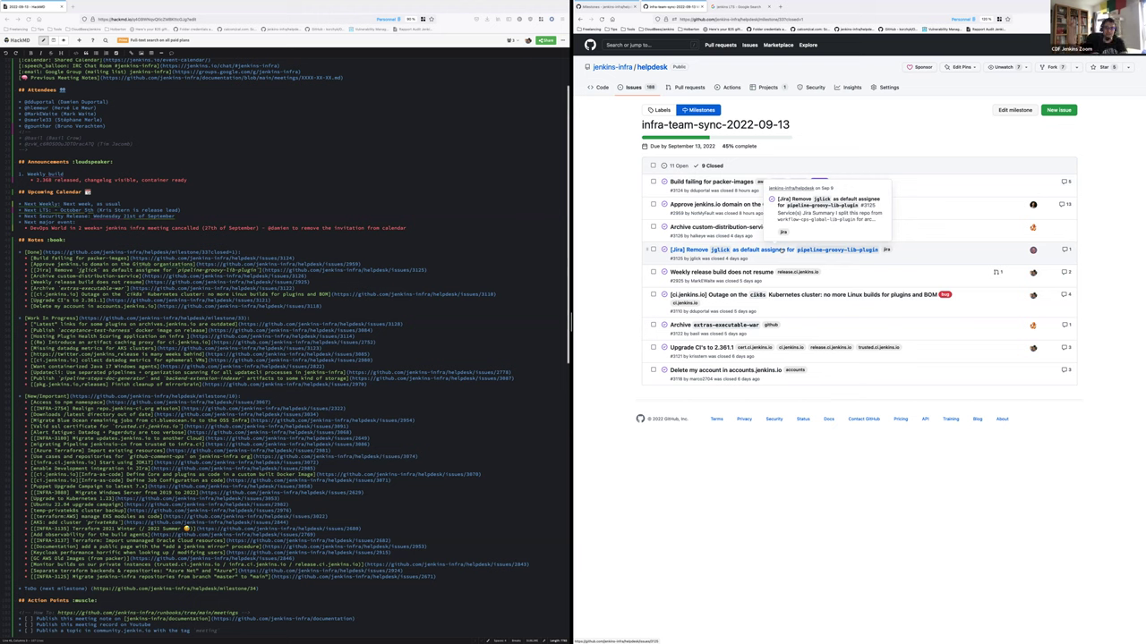
{"action": "mouse_move", "coordinate": [251, 236]}
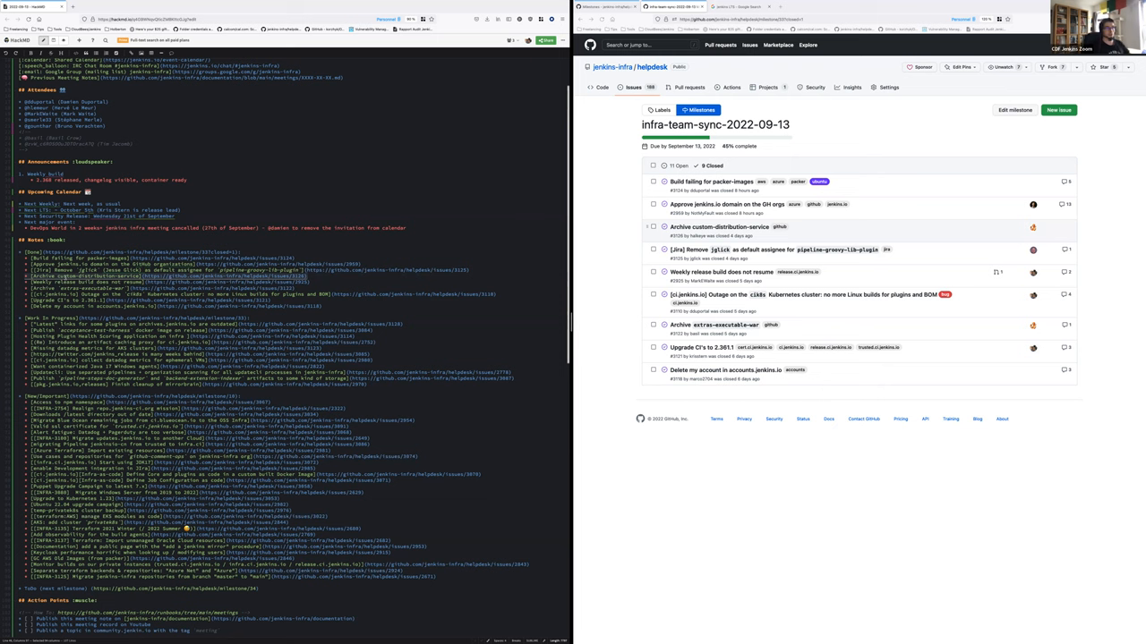
{"action": "mouse_move", "coordinate": [609, 240]}
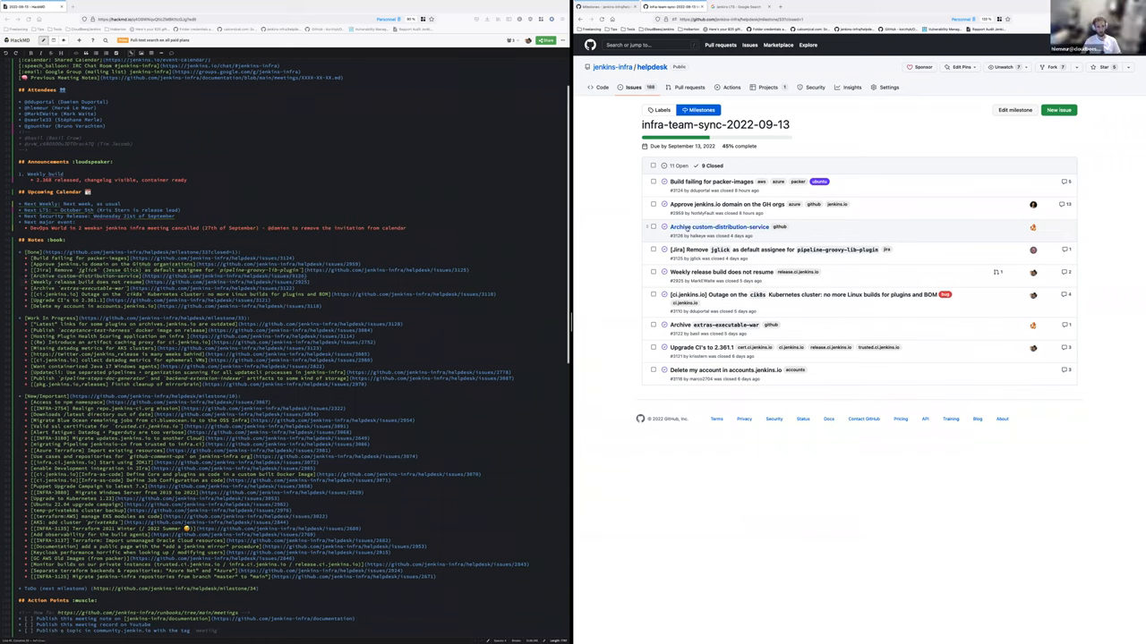
{"action": "mouse_move", "coordinate": [720, 226]}
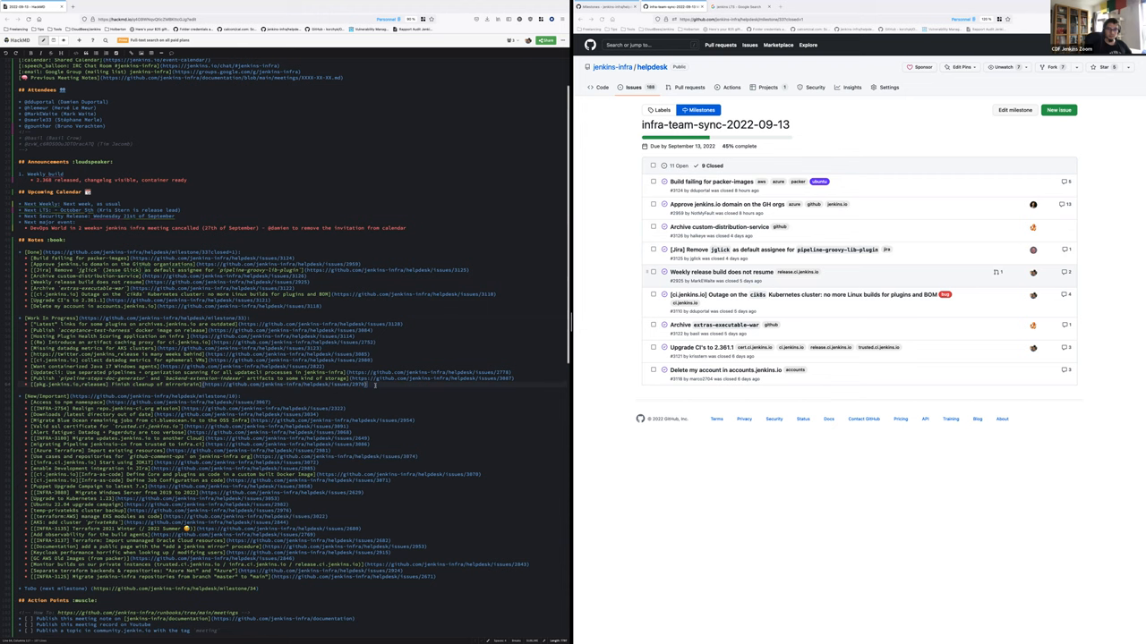
{"action": "scroll", "scroll_direction": "down", "scroll_amount": 3}
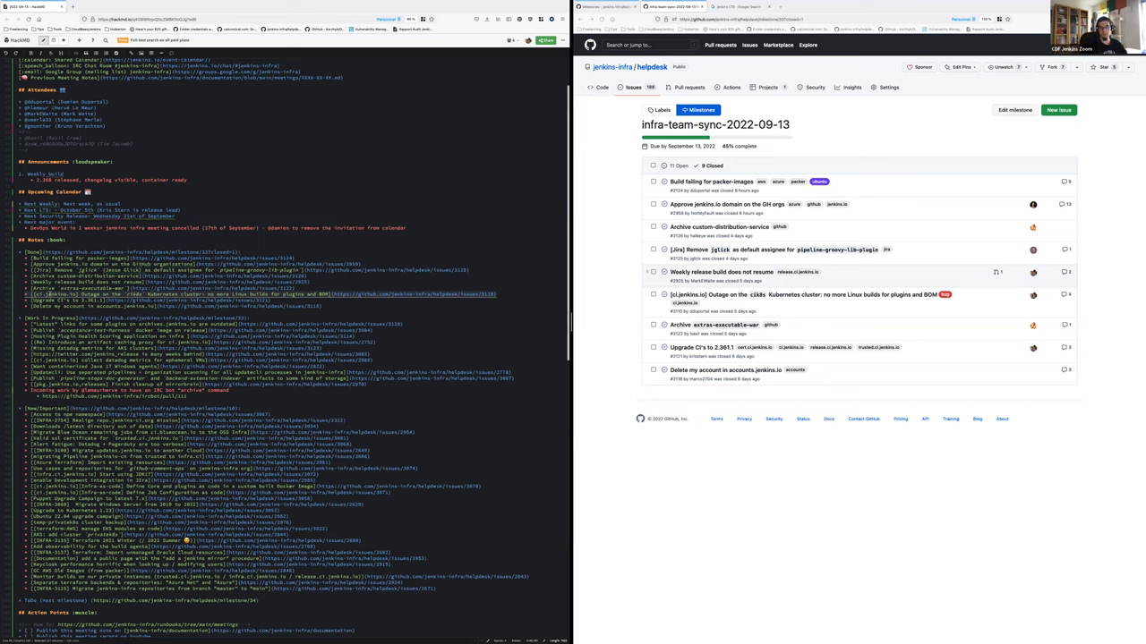
{"action": "mouse_move", "coordinate": [810, 485]}
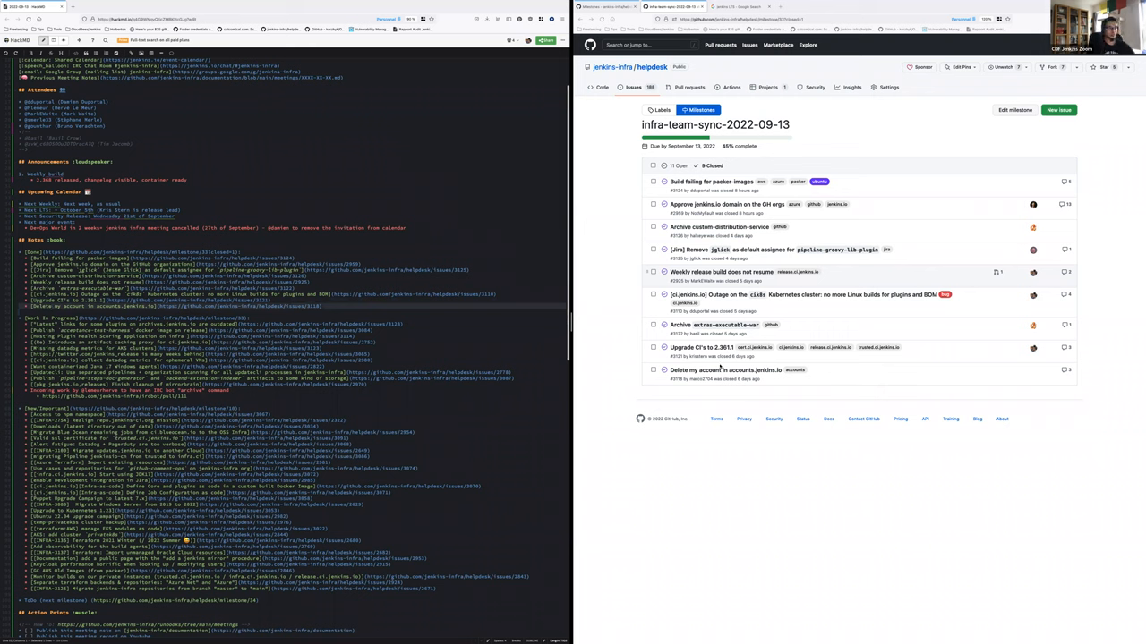
{"action": "mouse_move", "coordinate": [724, 369]}
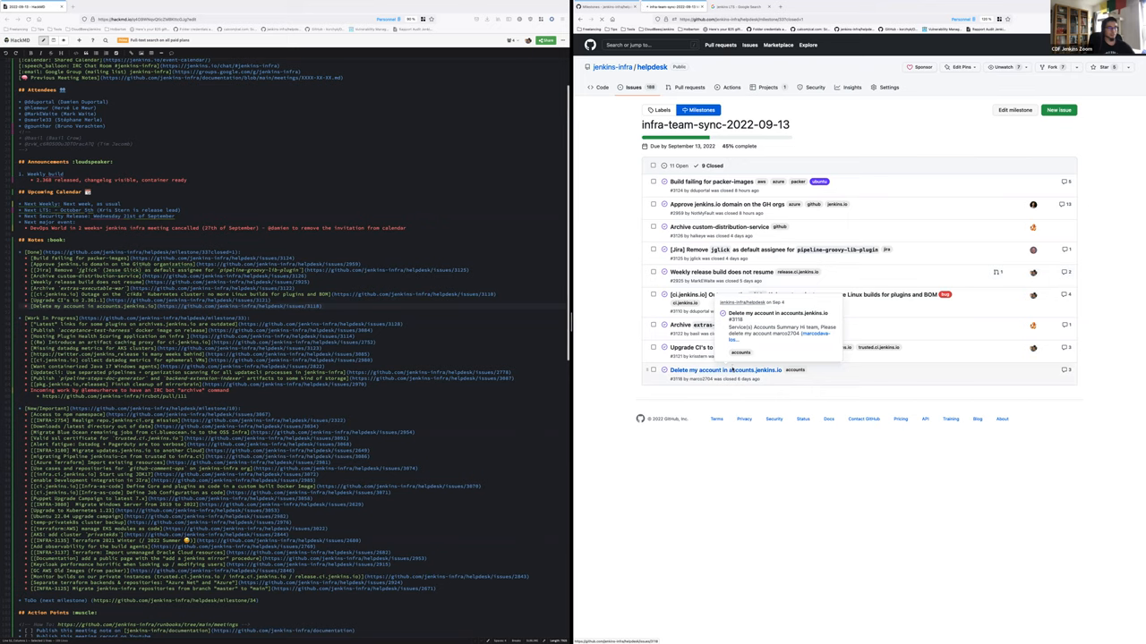
Step: Bring the 'Delete my account in accounts.jenkins.io' issue into view for the done items list
{"action": "left_click", "coordinate": [727, 369]}
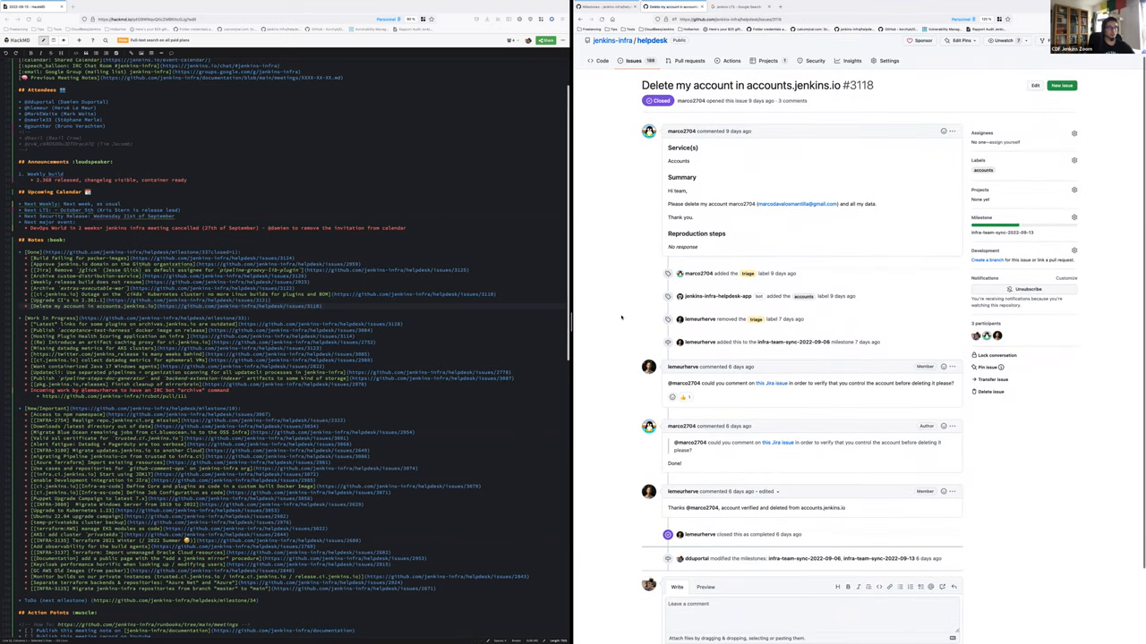
{"action": "scroll", "scroll_direction": "up", "scroll_amount": 3}
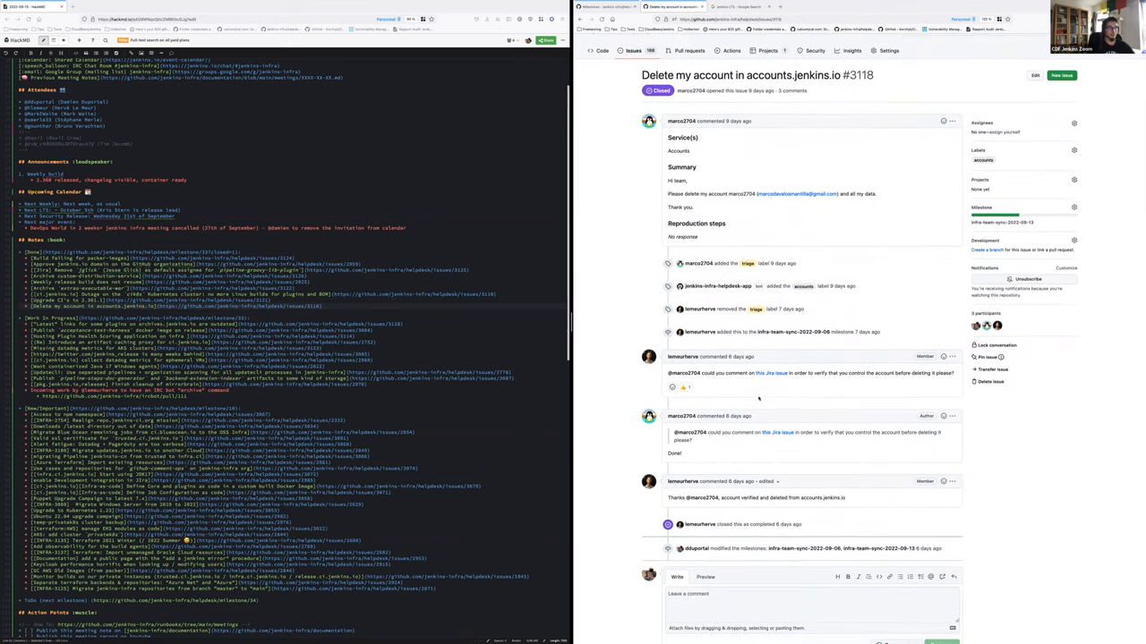
{"action": "mouse_move", "coordinate": [616, 279]}
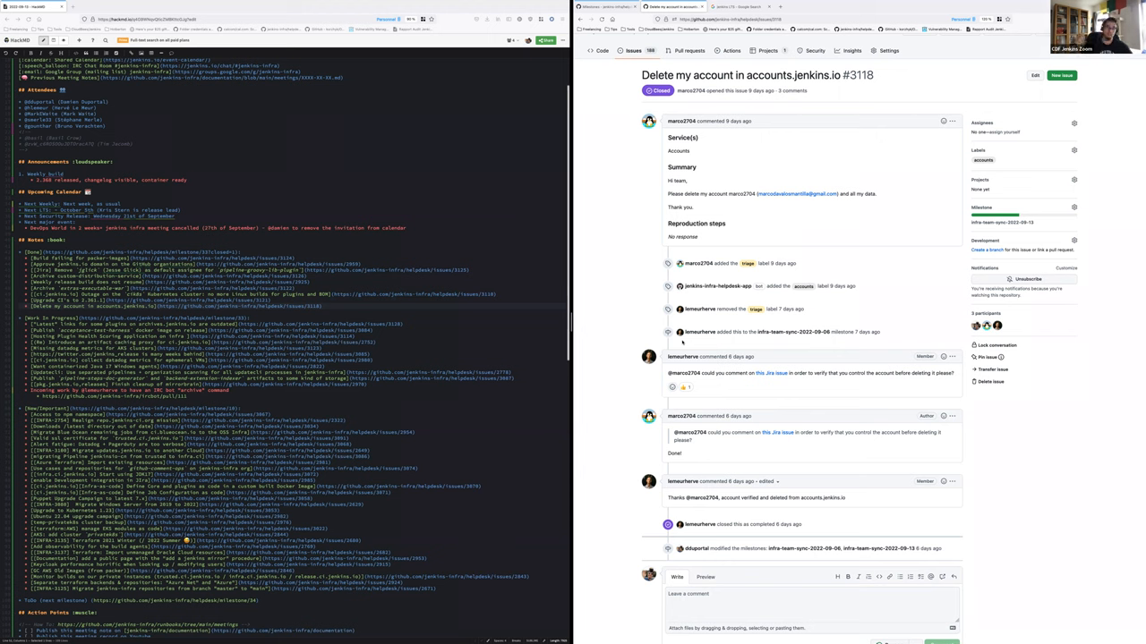
{"action": "mouse_move", "coordinate": [635, 337]}
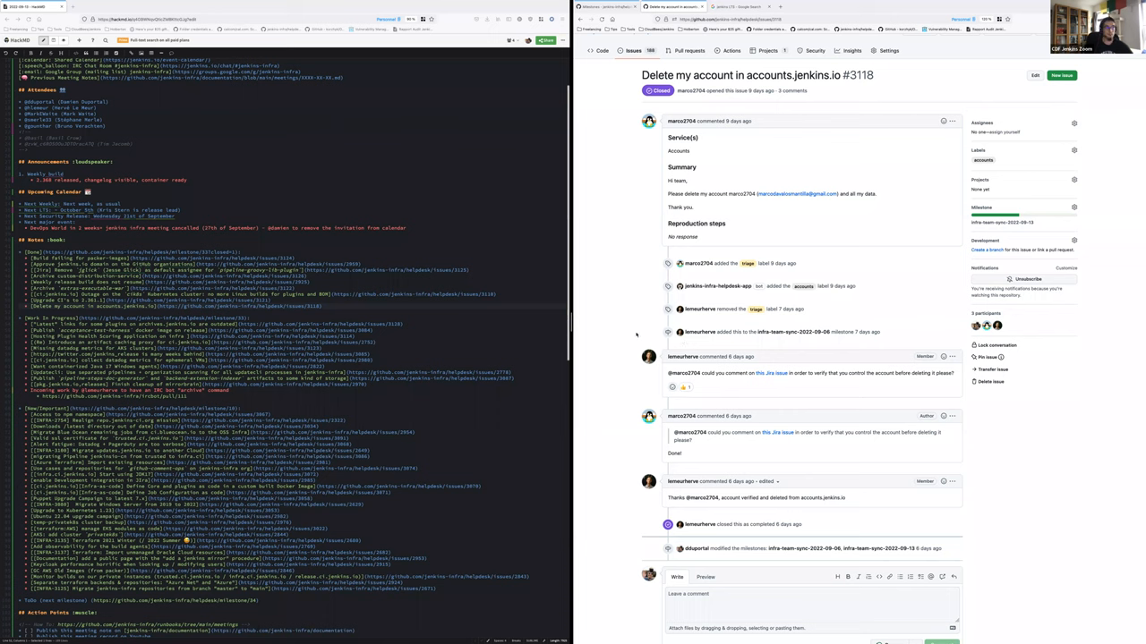
{"action": "mouse_move", "coordinate": [618, 290]}
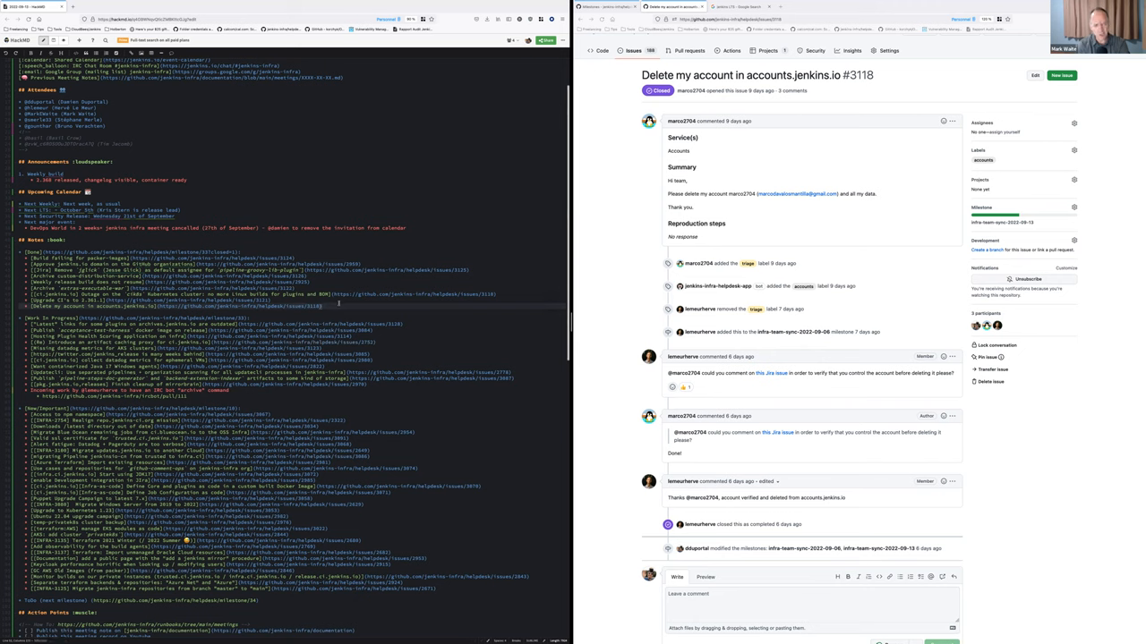
Step: Scroll the Accounts App runbook README to its 'Delete a user' steps
{"action": "scroll", "scroll_direction": "down", "scroll_amount": 3}
{"action": "type", "text": "+ @dduportal"}
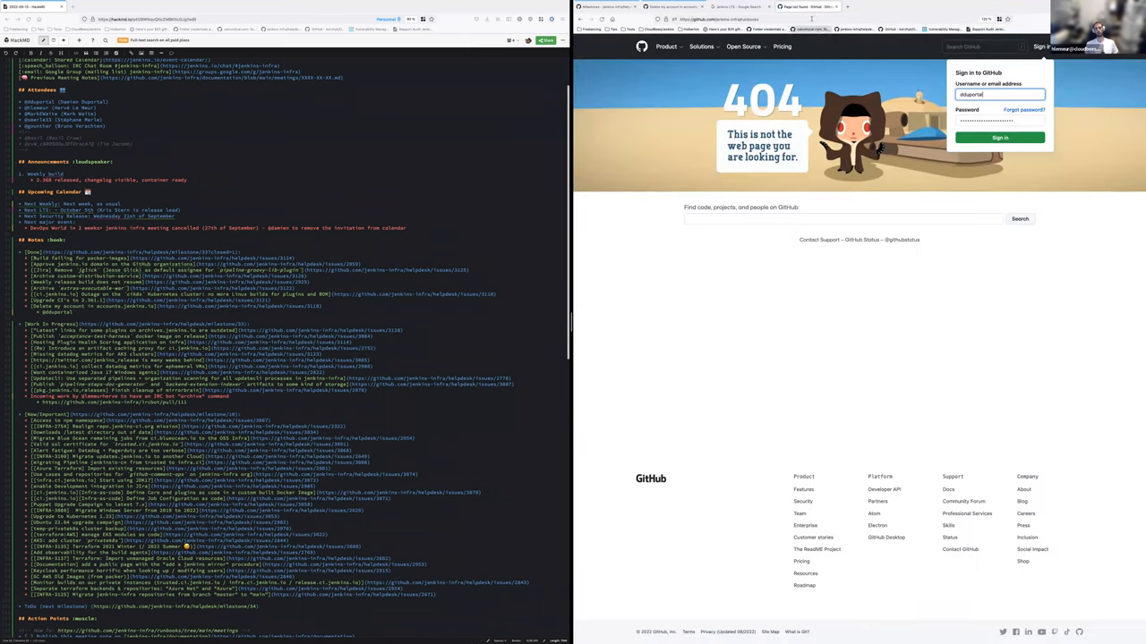
{"action": "right_click", "coordinate": [832, 7]}
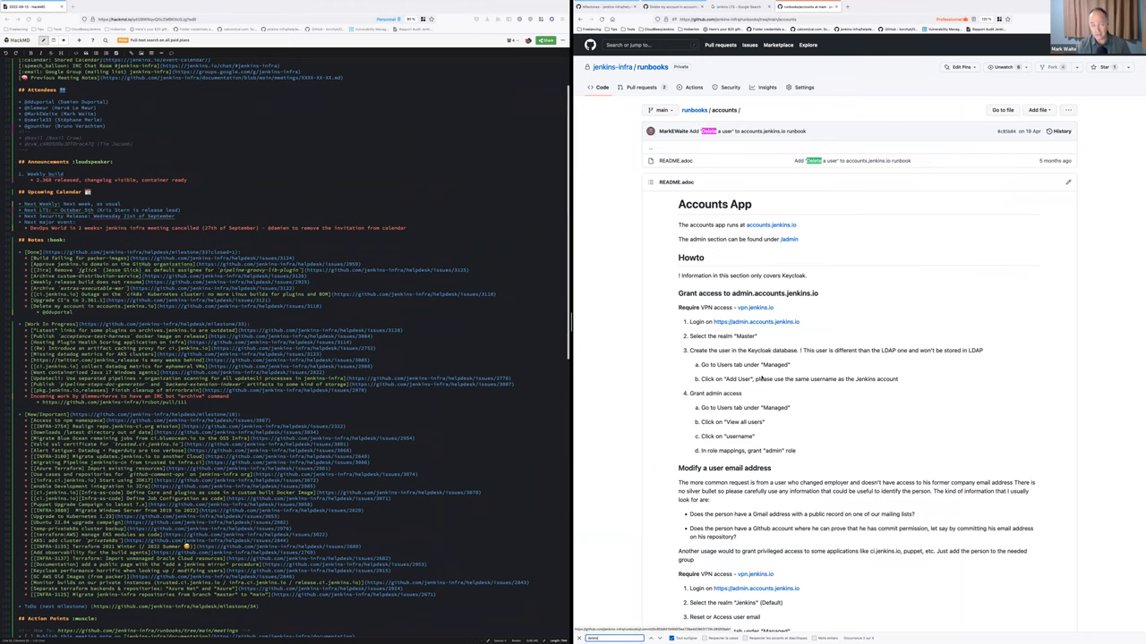
{"action": "scroll", "scroll_direction": "down", "scroll_amount": 3}
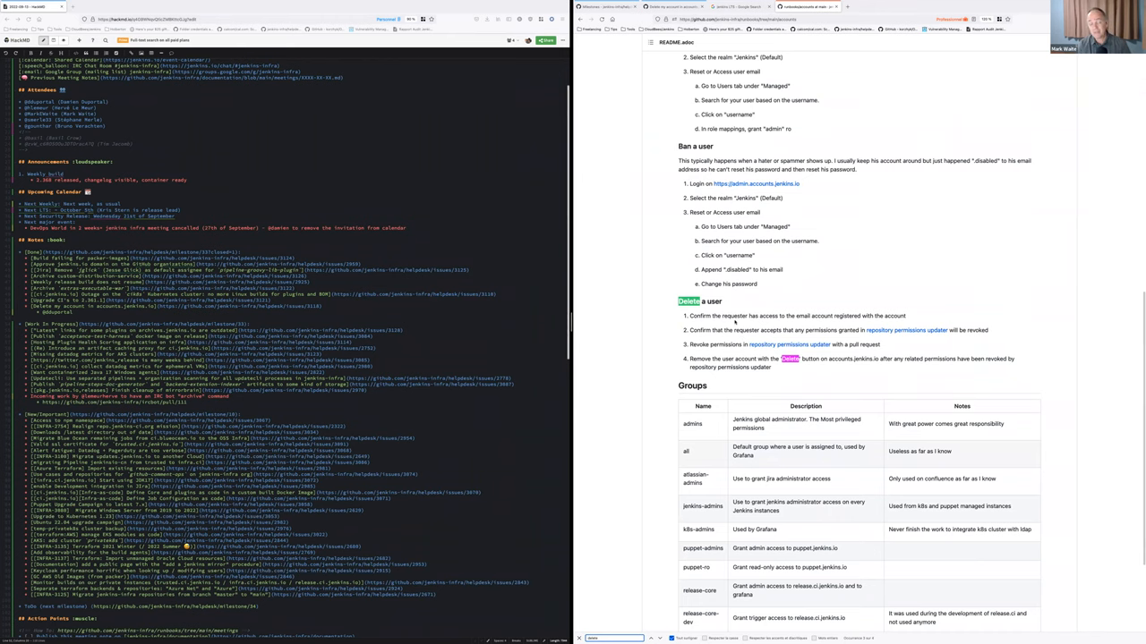
{"action": "scroll", "scroll_direction": "down", "scroll_amount": 3}
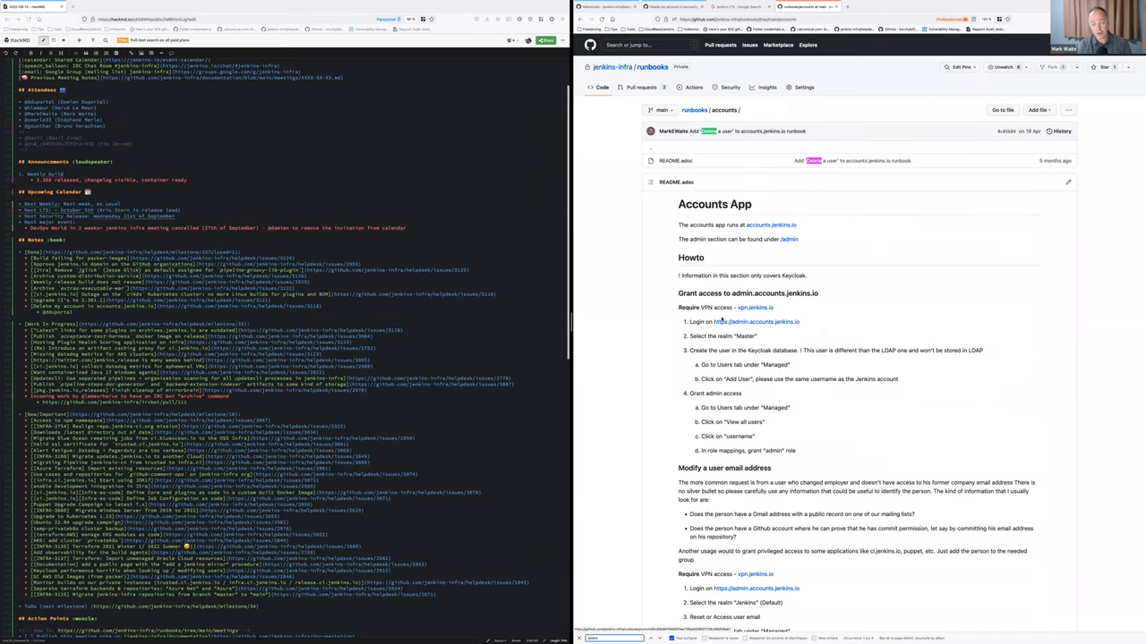
{"action": "scroll", "scroll_direction": "down", "scroll_amount": 3}
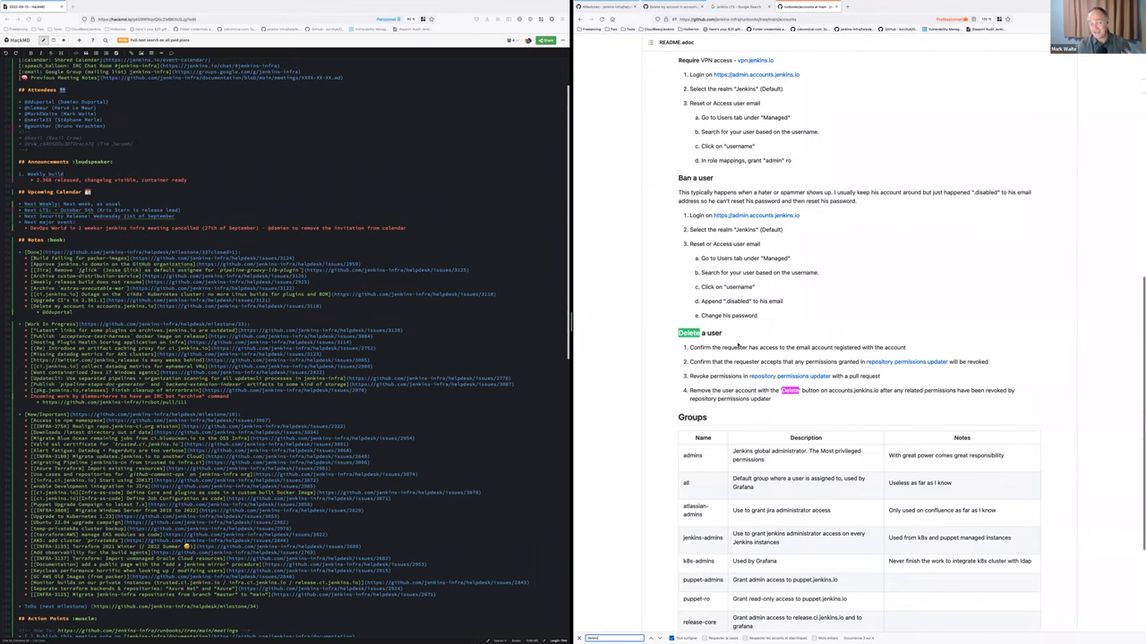
{"action": "scroll", "scroll_direction": "up", "scroll_amount": 3}
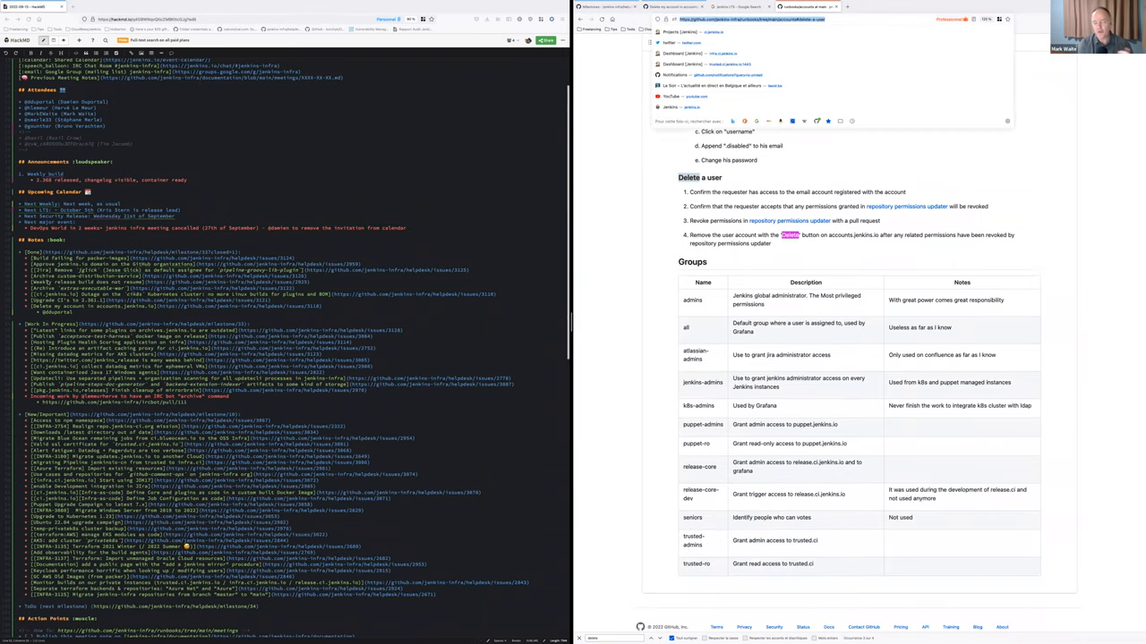
{"action": "scroll", "scroll_direction": "up", "scroll_amount": 3}
{"action": "type", "text": "TODO: add the challenges (this one = GH fork) in https://github.com/jenkins-infra/runbooks/tree/main/accounts#delete-a-user"}
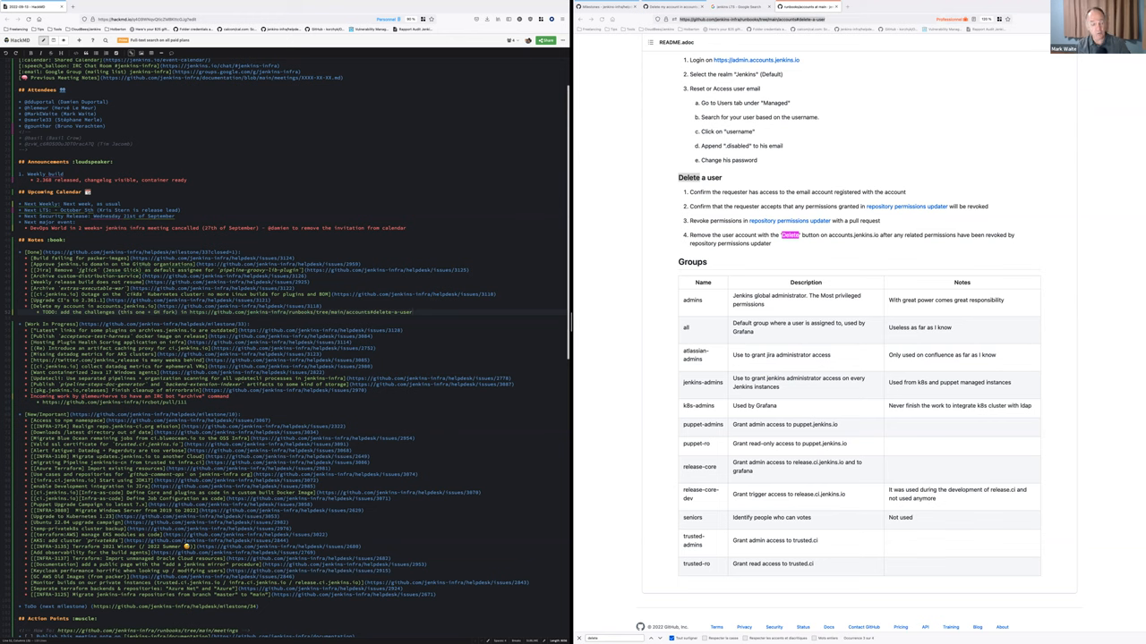
{"action": "mouse_move", "coordinate": [900, 426]}
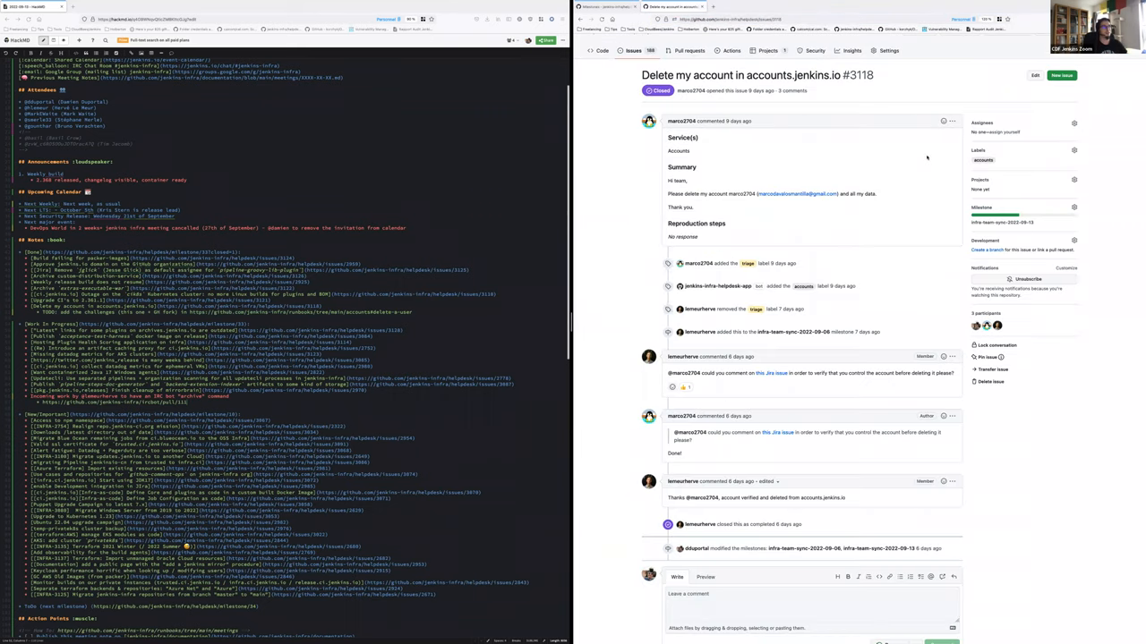
{"action": "mouse_move", "coordinate": [874, 172]}
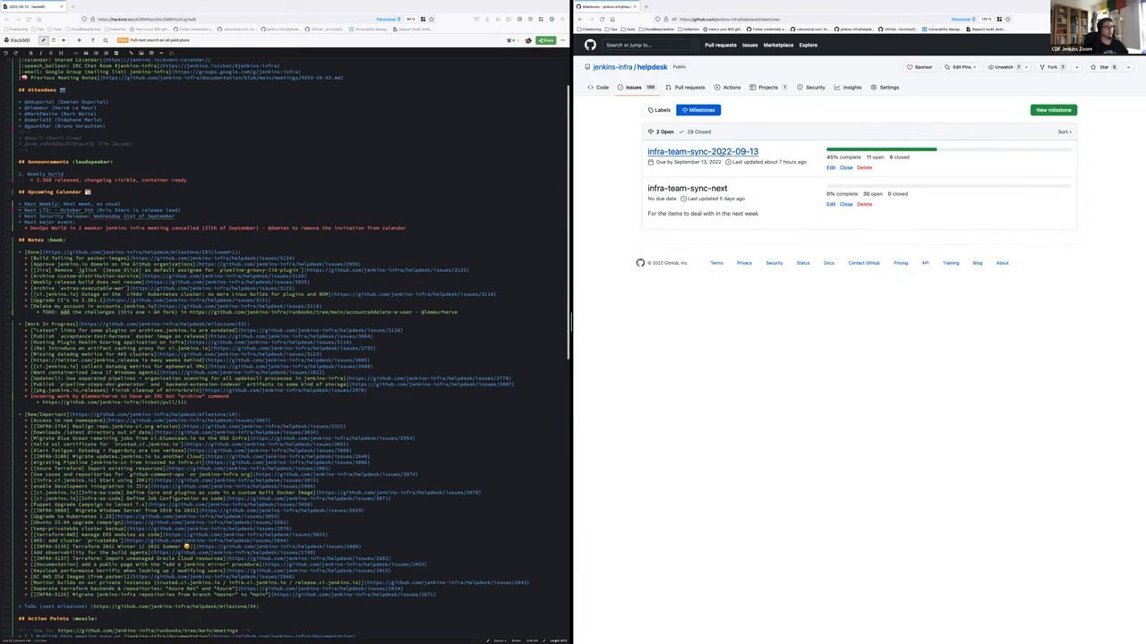
{"action": "left_click", "coordinate": [702, 150]}
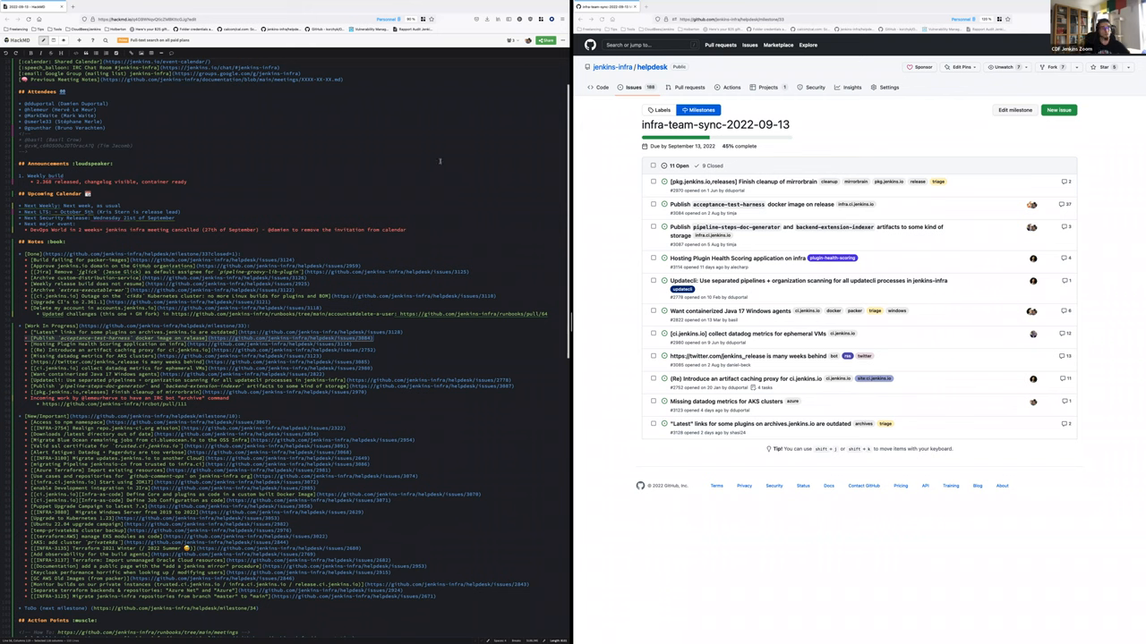
{"action": "mouse_move", "coordinate": [605, 170]}
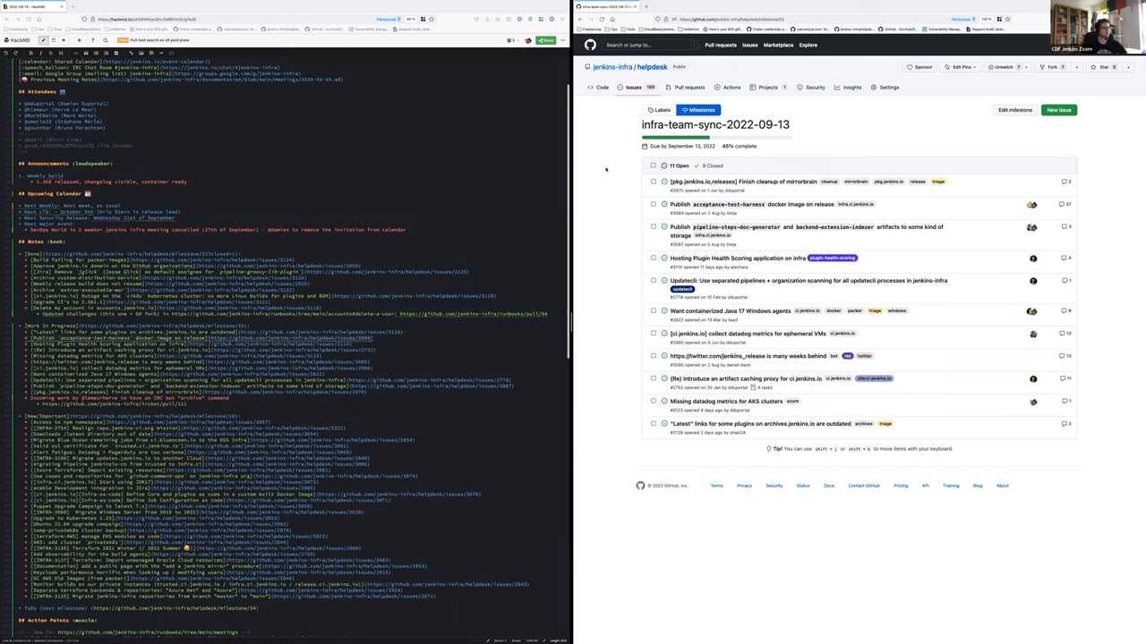
{"action": "mouse_move", "coordinate": [308, 247]}
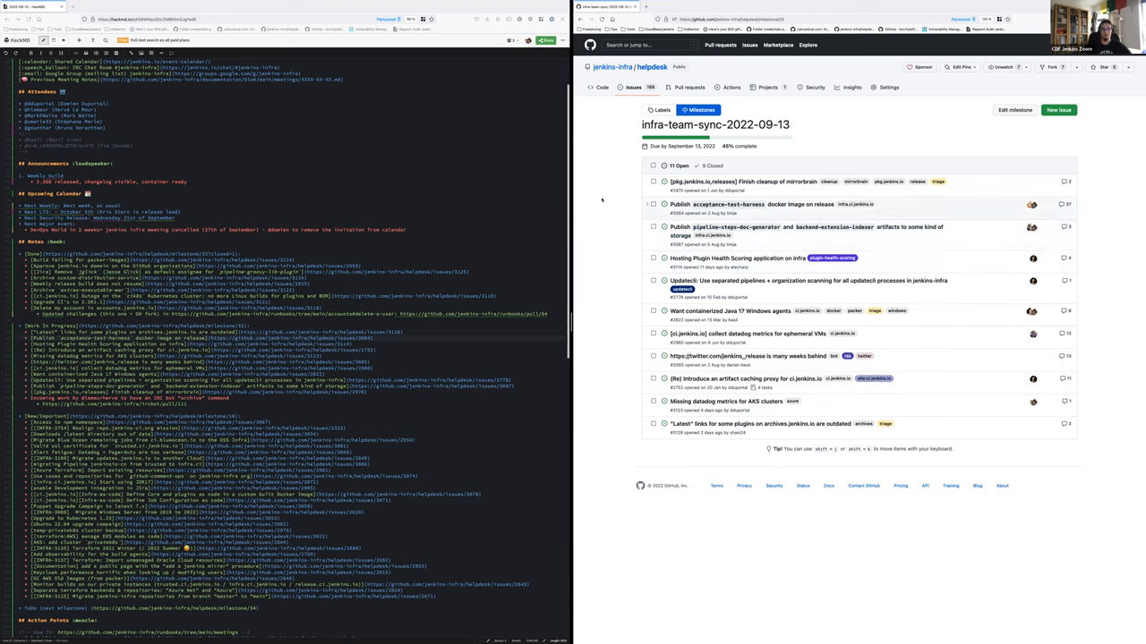
{"action": "mouse_move", "coordinate": [863, 200]}
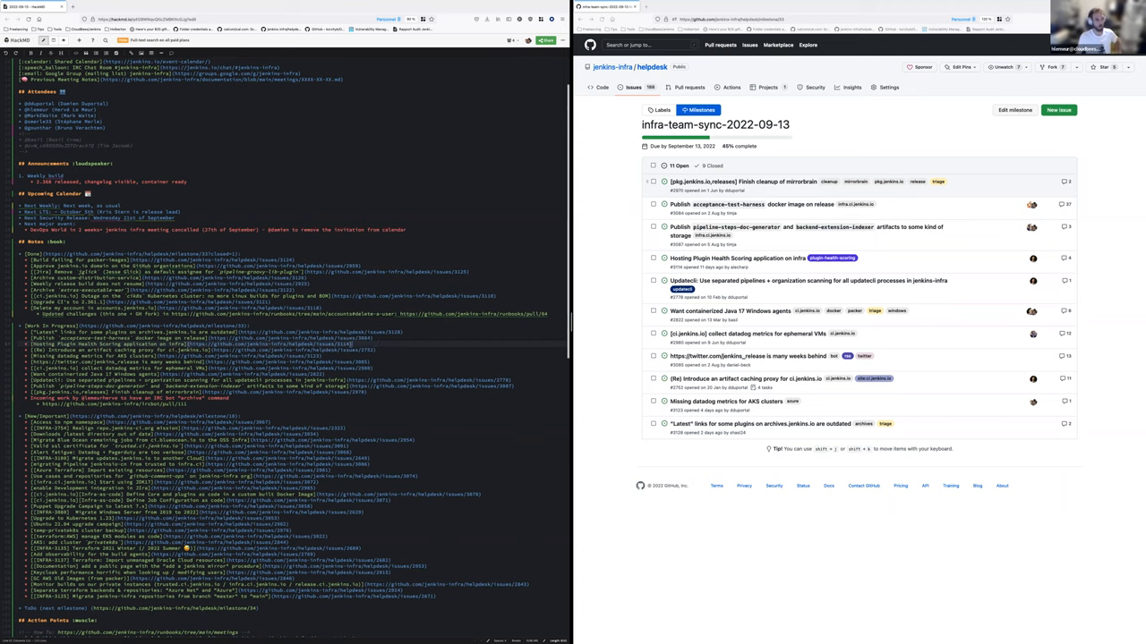
{"action": "scroll", "scroll_direction": "down", "scroll_amount": 3}
{"action": "type", "text": "* DNS plugins.health.jenkins.io [currently redirecting to their gh page for now, until service is running in Kubernetes]"}
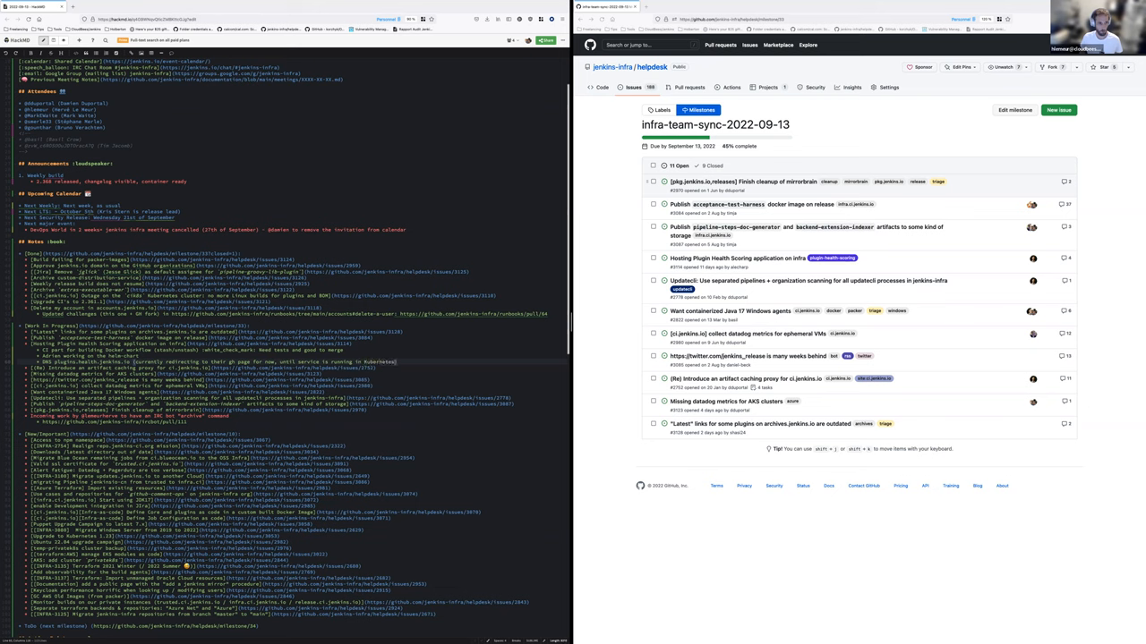
{"action": "scroll", "scroll_direction": "down", "scroll_amount": 3}
{"action": "type", "text": "* EC2 working since yesterday"}
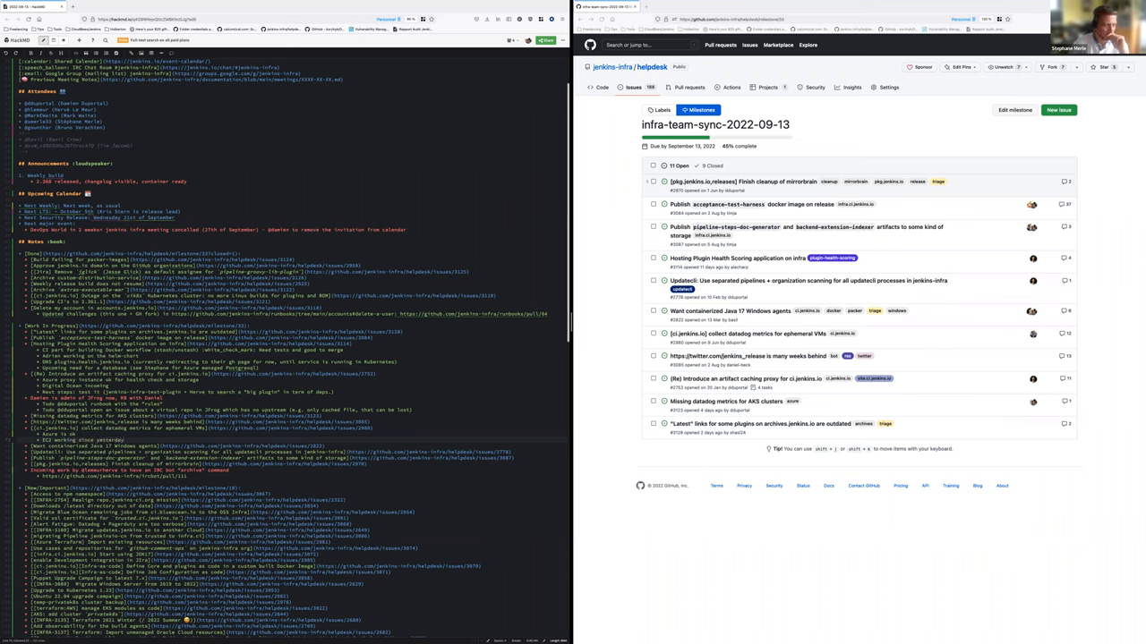
Step: Scroll down the notes to continue adding indented sub-notes to the issue section
{"action": "scroll", "scroll_direction": "down", "scroll_amount": 3}
{"action": "type", "text": "* Last testing phase and done"}
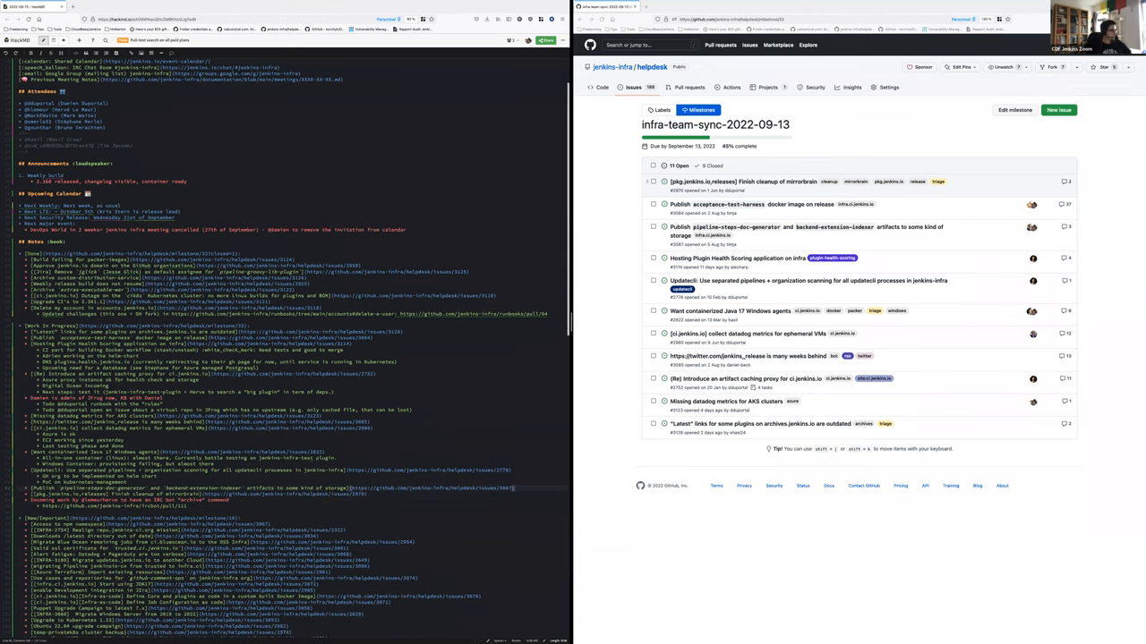
Step: Scroll further down the notes' issue section to add another sub-note line
{"action": "scroll", "scroll_direction": "down", "scroll_amount": 3}
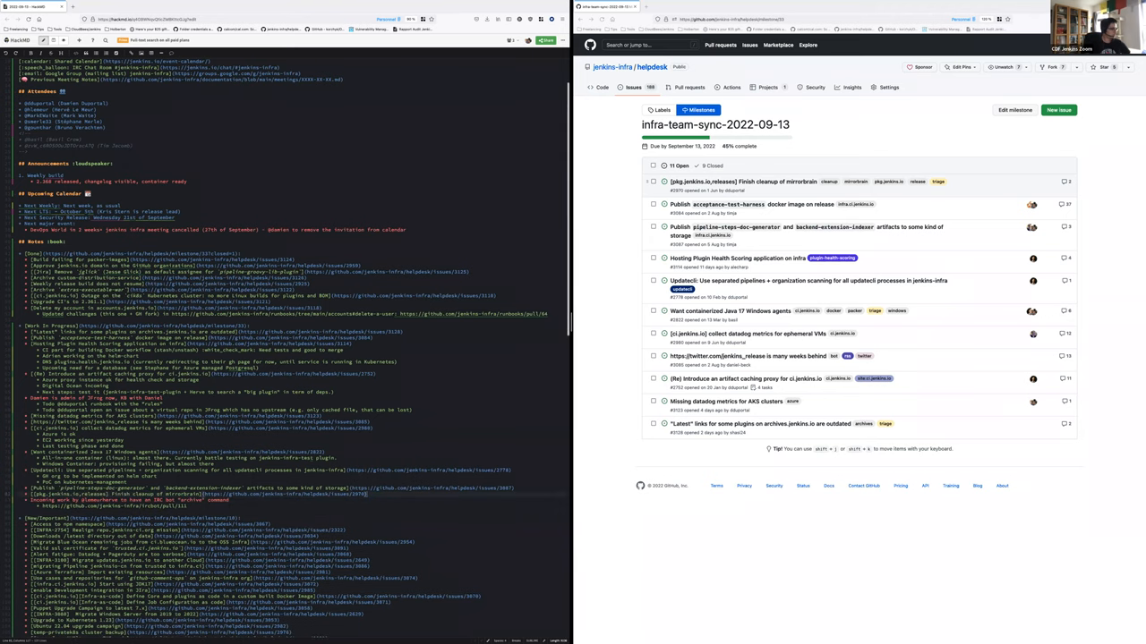
{"action": "scroll", "scroll_direction": "down", "scroll_amount": 3}
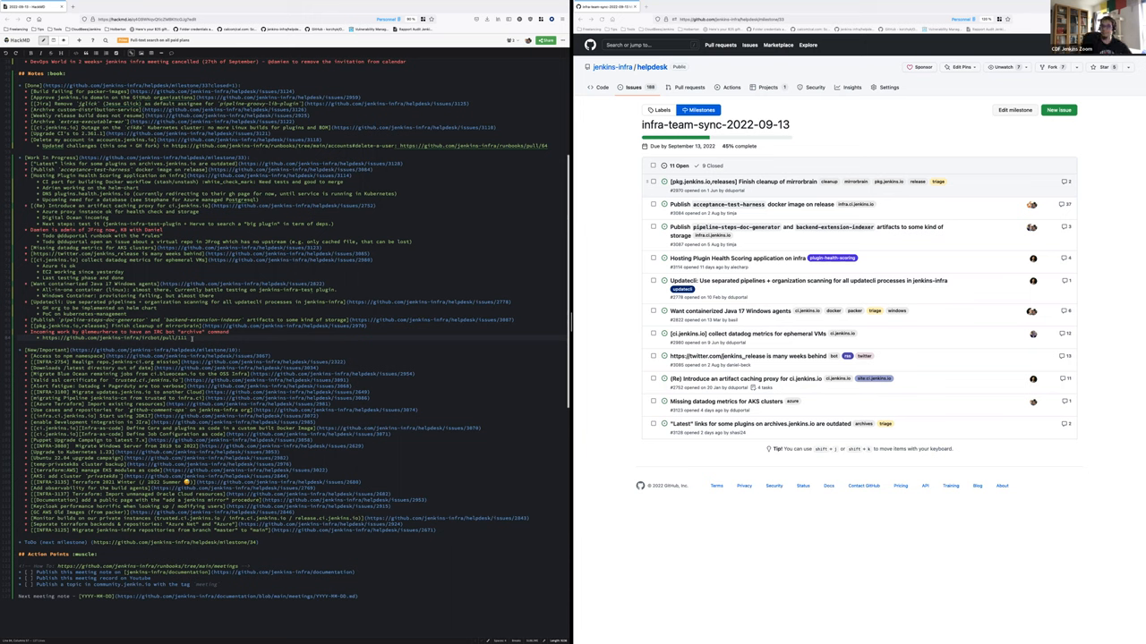
{"action": "mouse_move", "coordinate": [623, 342]}
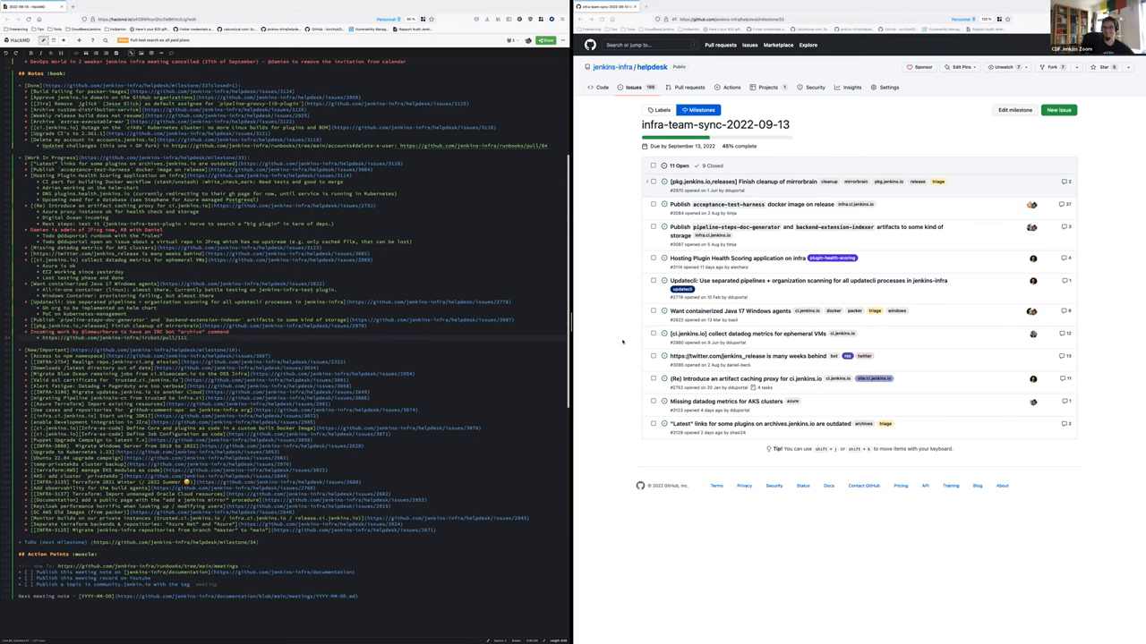